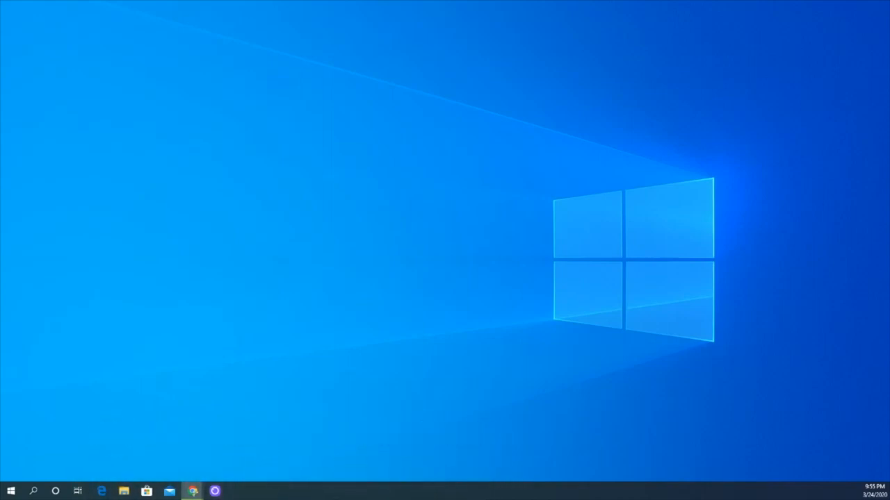
# Step: Launch Google Chrome from the taskbar, landing on the JFK school website
pyautogui.click(192, 492)
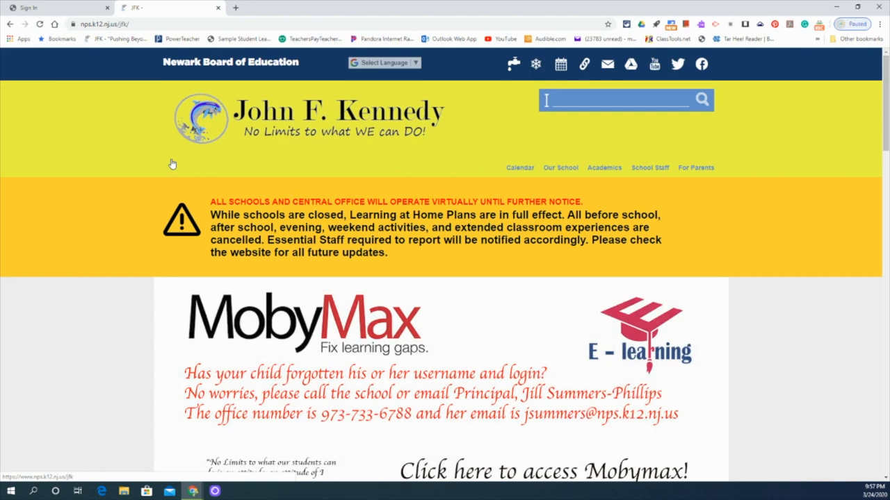
# Step: Follow the 'Click here to login' whale image down the JFK homepage to Google sign-in
pyautogui.scroll(-3)
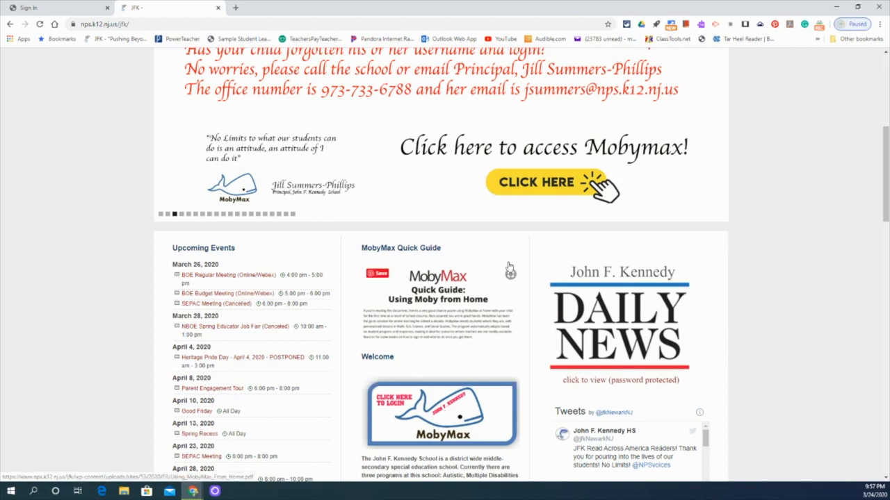
pyautogui.click(167, 8)
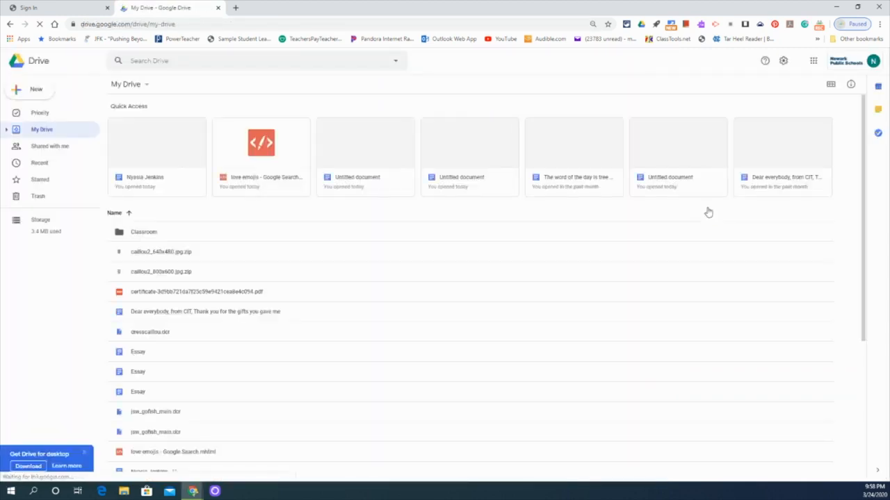
# Step: Switch from My Drive to Google Classroom via the Google apps launcher
pyautogui.click(278, 8)
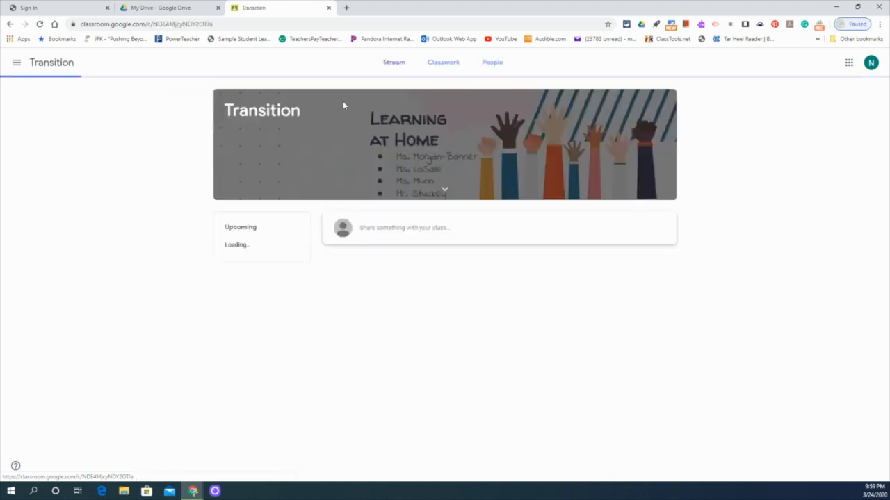
pyautogui.click(442, 61)
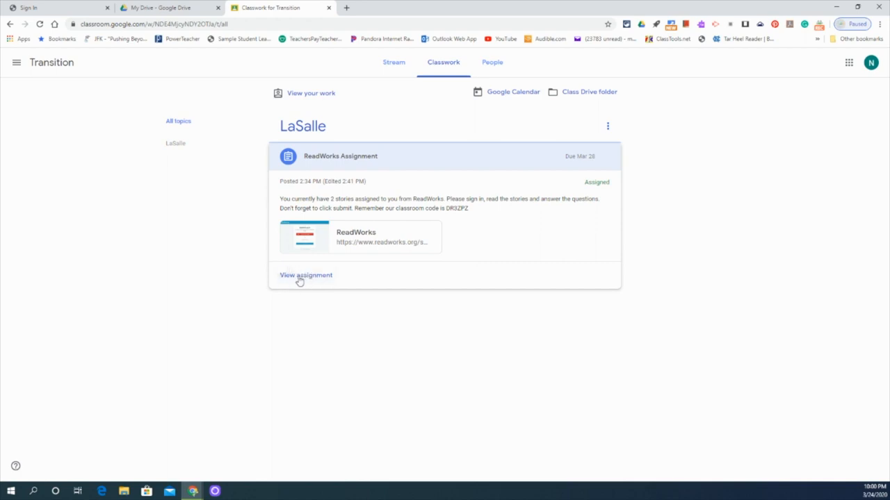
# Step: View the ReadWorks Assignment's full page with its link, Assigned status and private comments
pyautogui.click(306, 276)
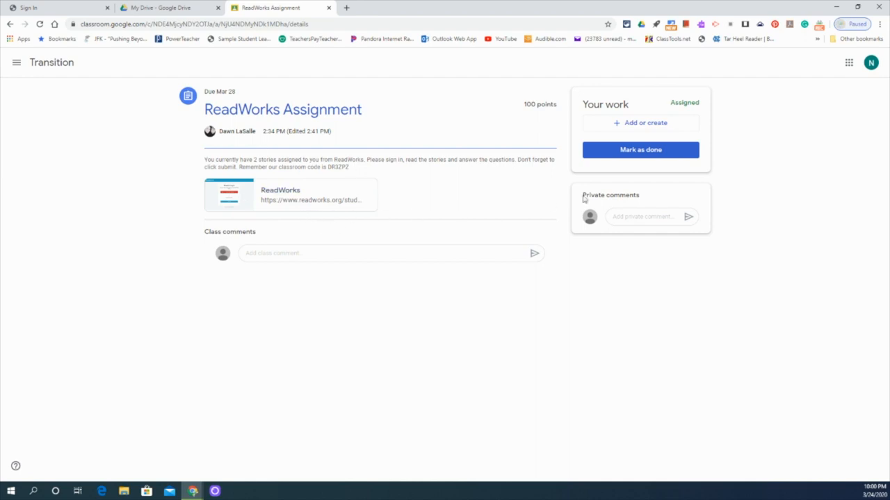
pyautogui.moveTo(681, 137)
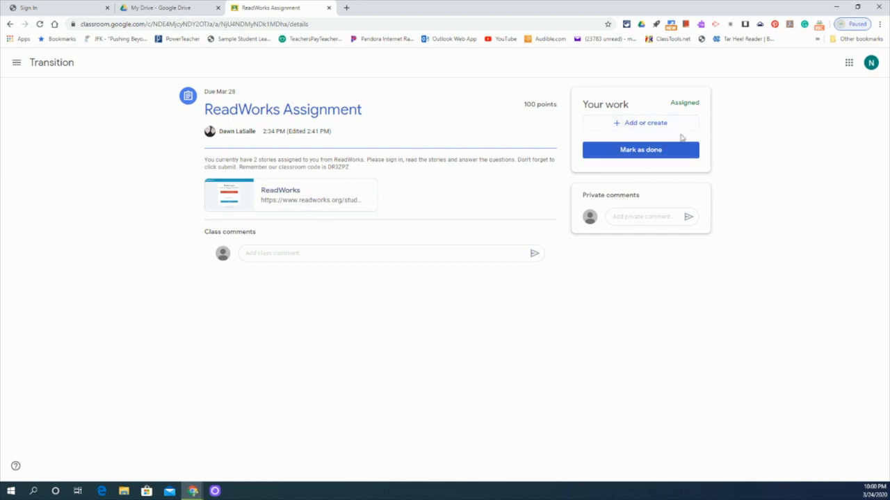